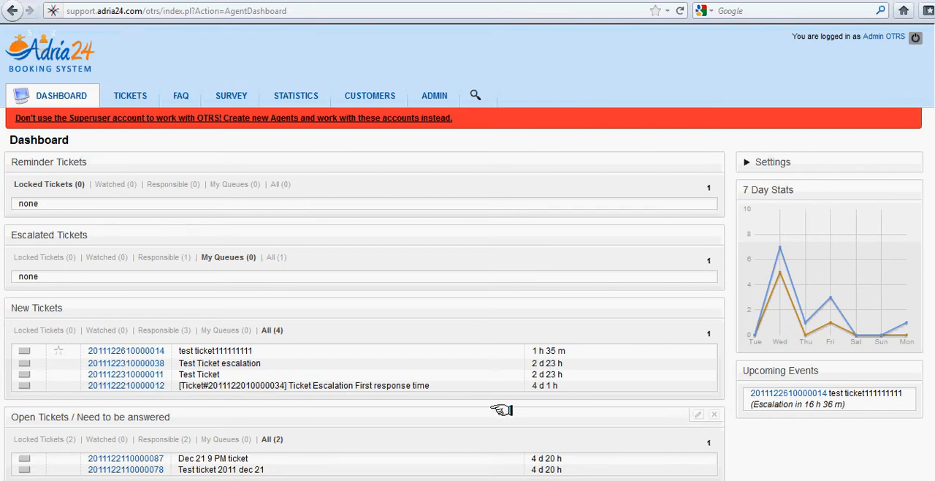
{"action": "mouse_move", "coordinate": [434, 95]}
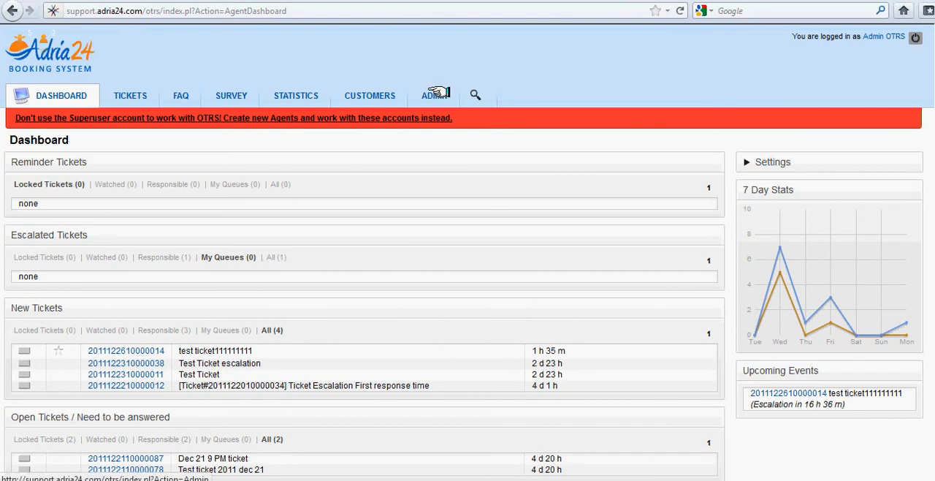
Go from the agent dashboard to the Admin overview
{"action": "left_click", "coordinate": [433, 95]}
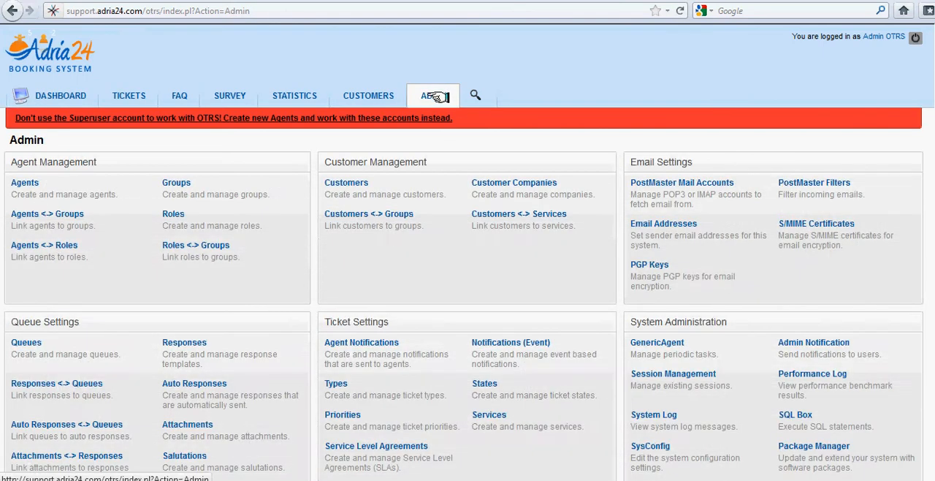
{"action": "mouse_move", "coordinate": [433, 96]}
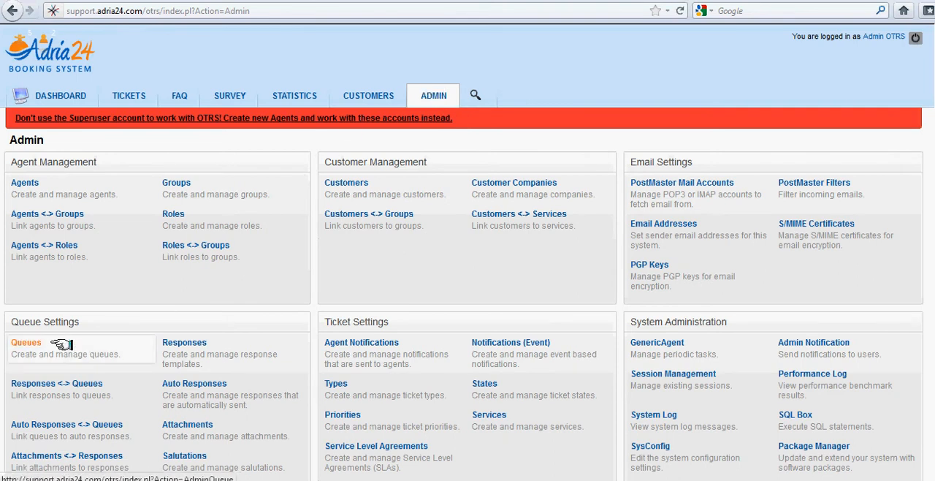
Go to Queues under Queue Settings and start a new queue
{"action": "left_click", "coordinate": [26, 342]}
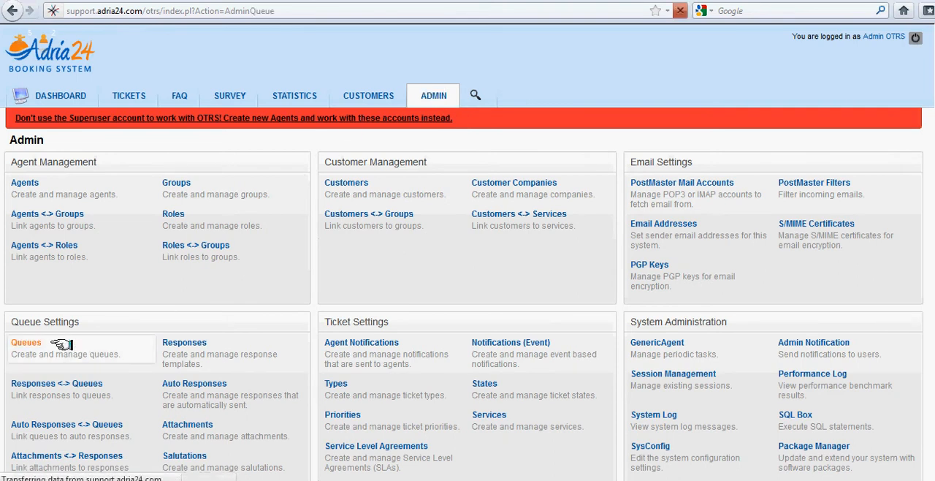
{"action": "left_click", "coordinate": [26, 341]}
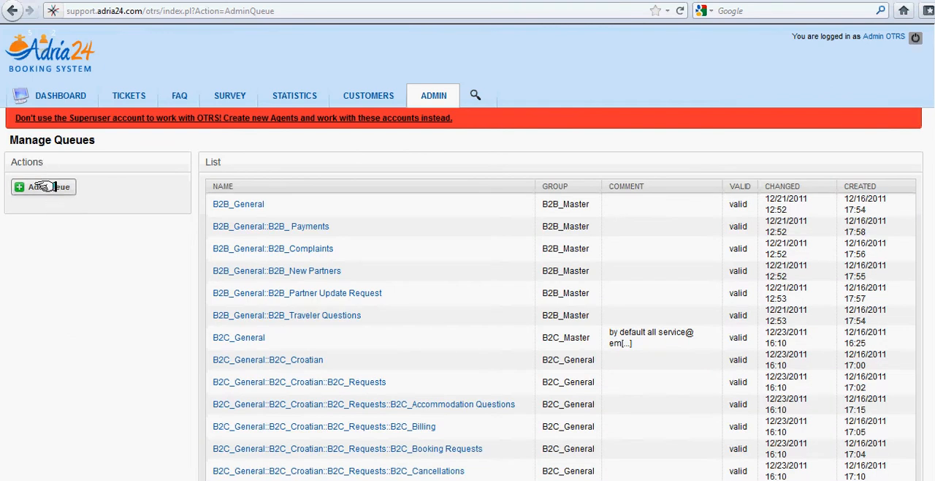
{"action": "left_click", "coordinate": [44, 187]}
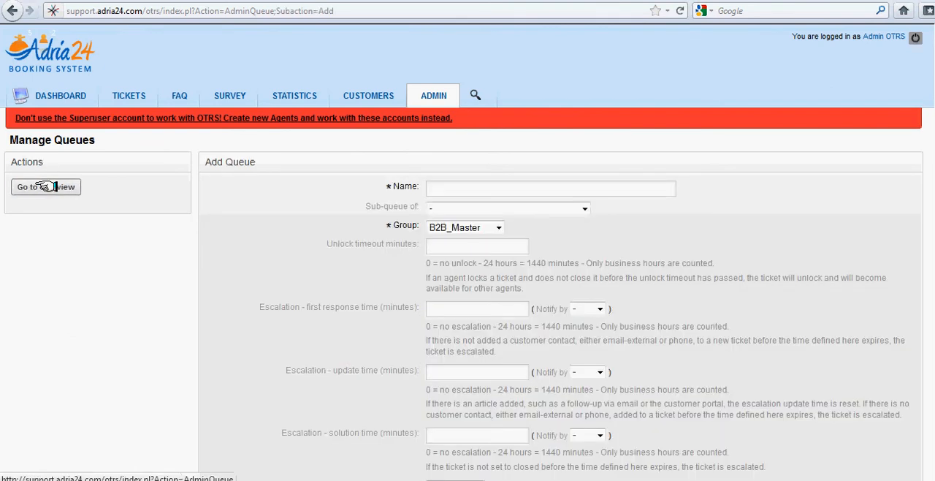
Enter B2C_General as the new queue's name
{"action": "left_click", "coordinate": [550, 187]}
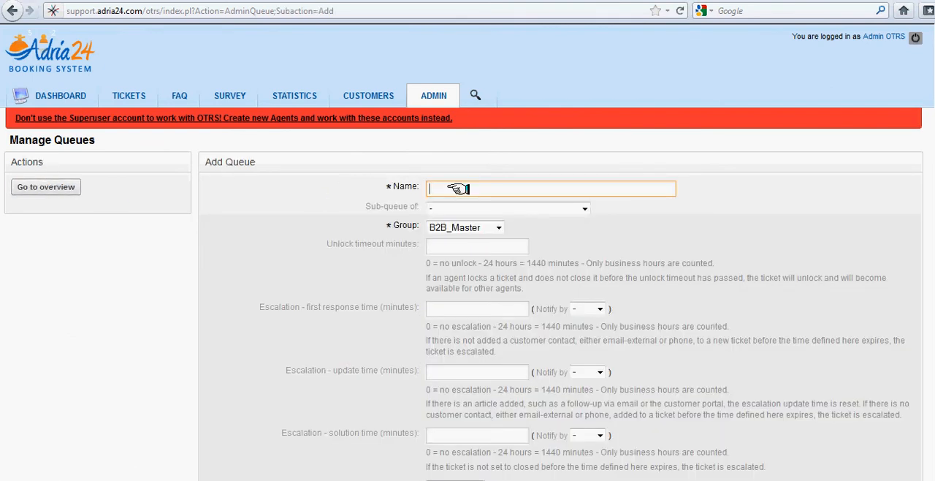
{"action": "type", "text": "B"}
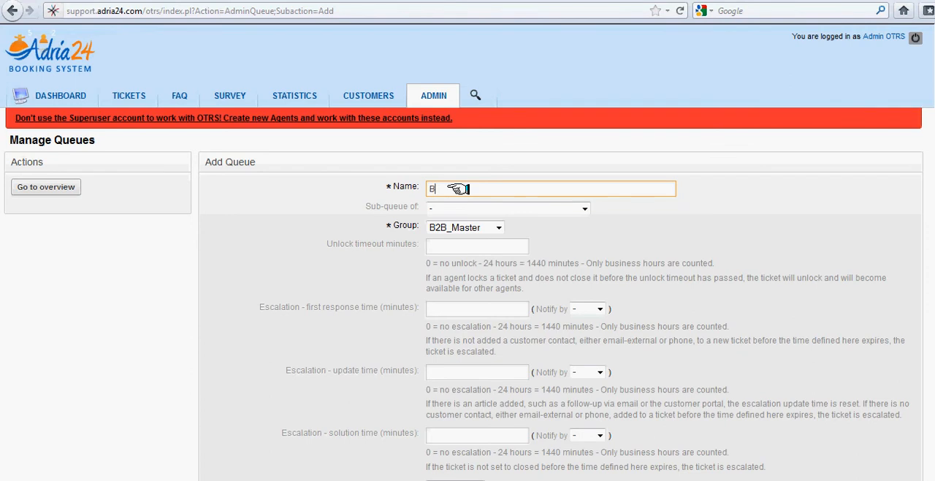
{"action": "type", "text": "2C"}
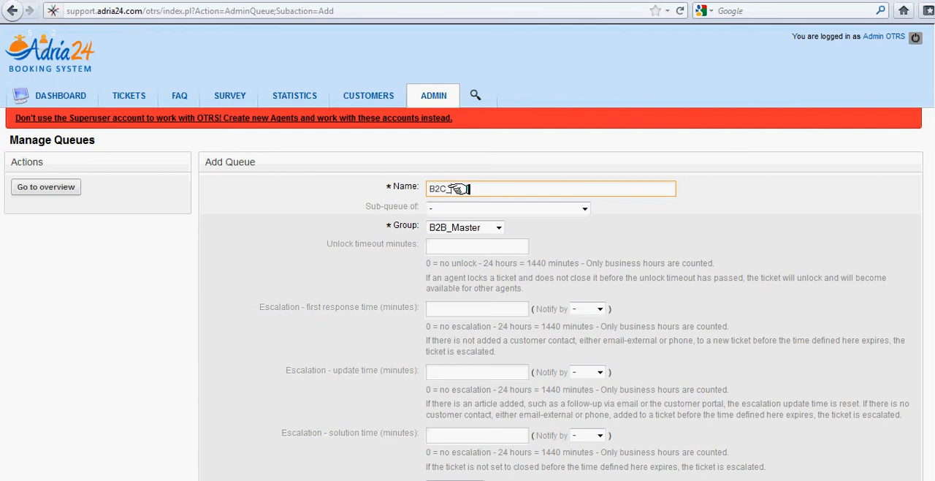
{"action": "type", "text": "ral"}
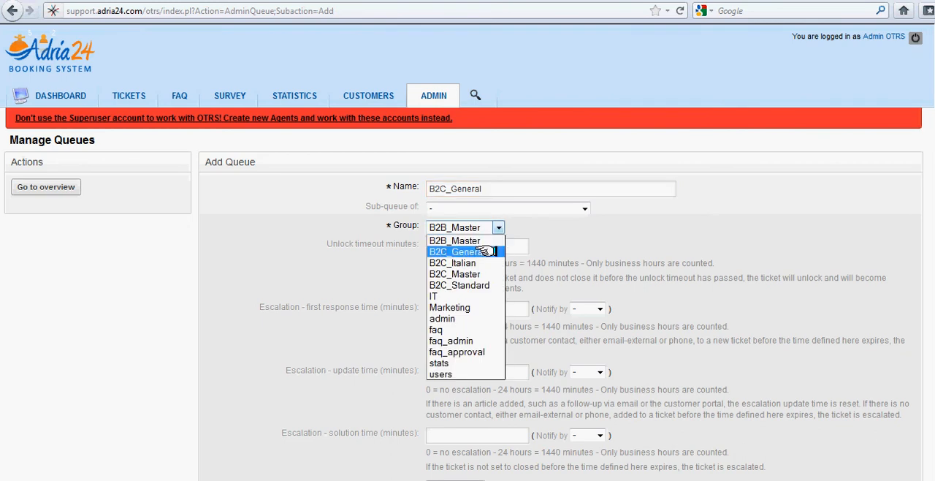
Assign the queue to group B2C_General with a first response escalation of 10 minutes
{"action": "left_click", "coordinate": [456, 252]}
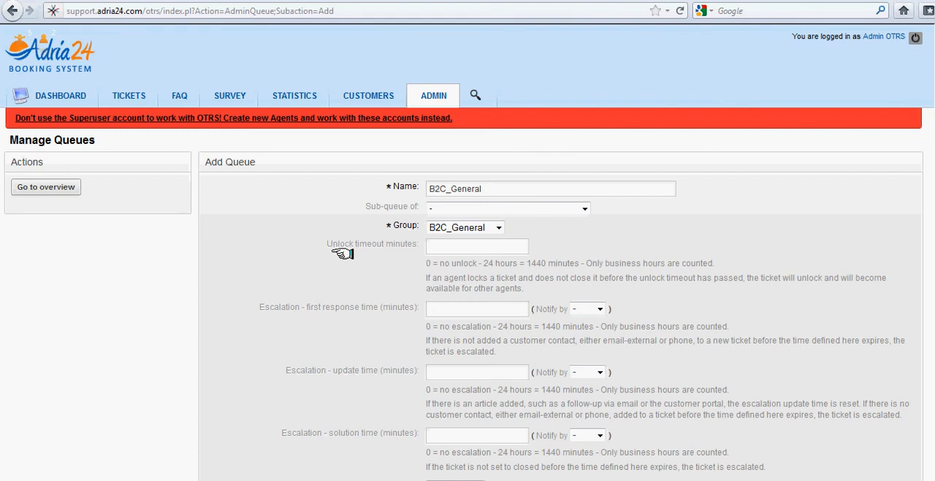
{"action": "mouse_move", "coordinate": [348, 316]}
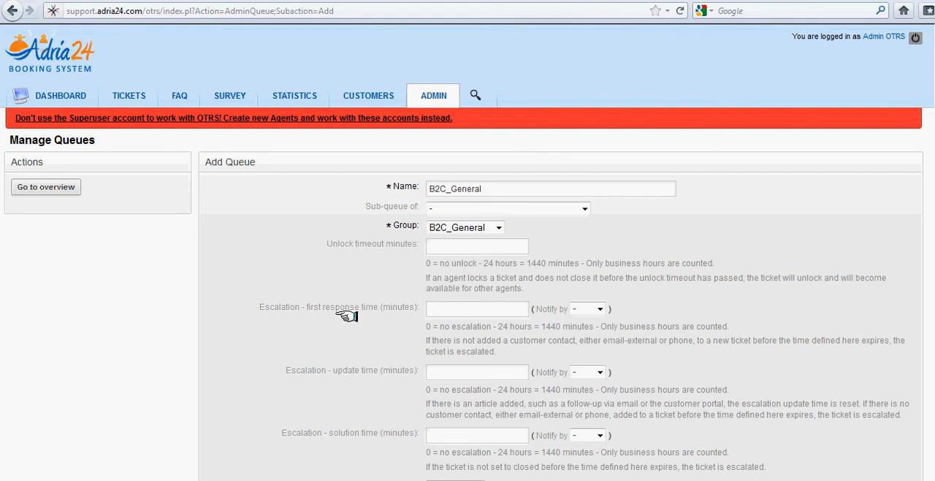
{"action": "left_click", "coordinate": [477, 306]}
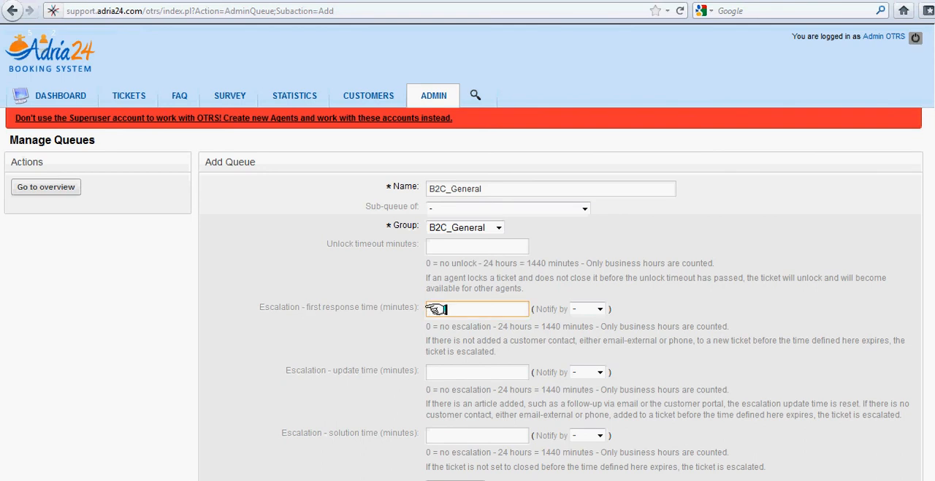
{"action": "type", "text": "10"}
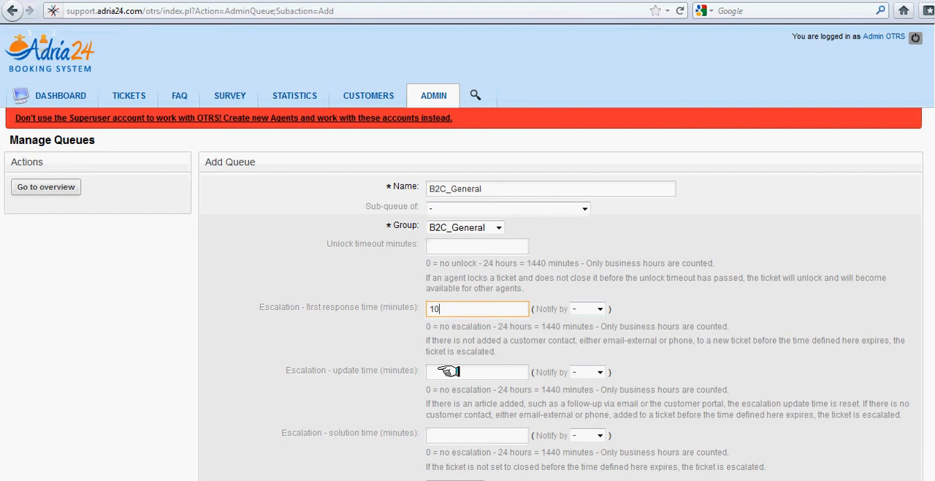
Visit the update time field and set the solution escalation to 20 minutes
{"action": "left_click", "coordinate": [477, 371]}
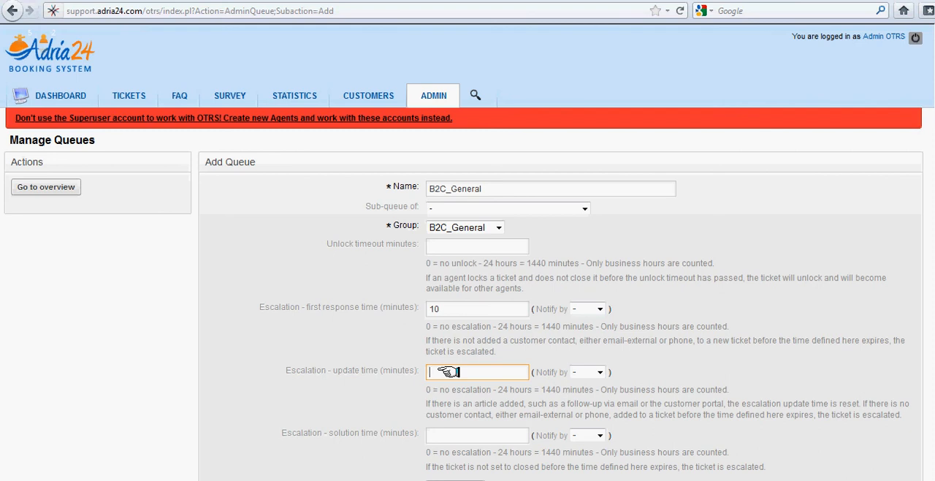
{"action": "mouse_move", "coordinate": [460, 436]}
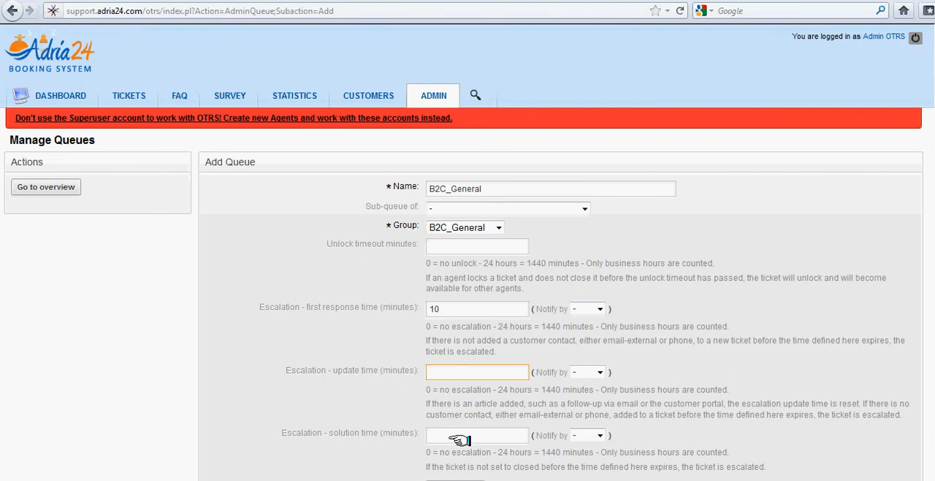
{"action": "left_click", "coordinate": [477, 435]}
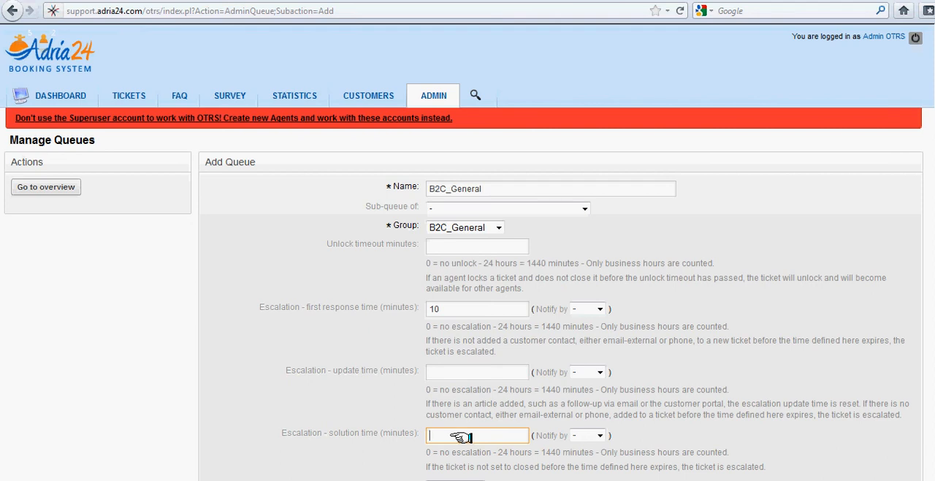
{"action": "type", "text": "2"}
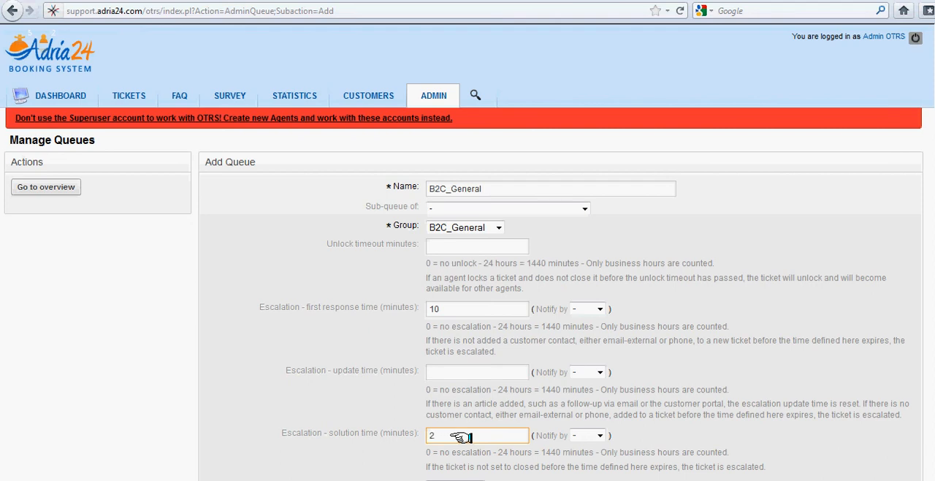
{"action": "type", "text": "0"}
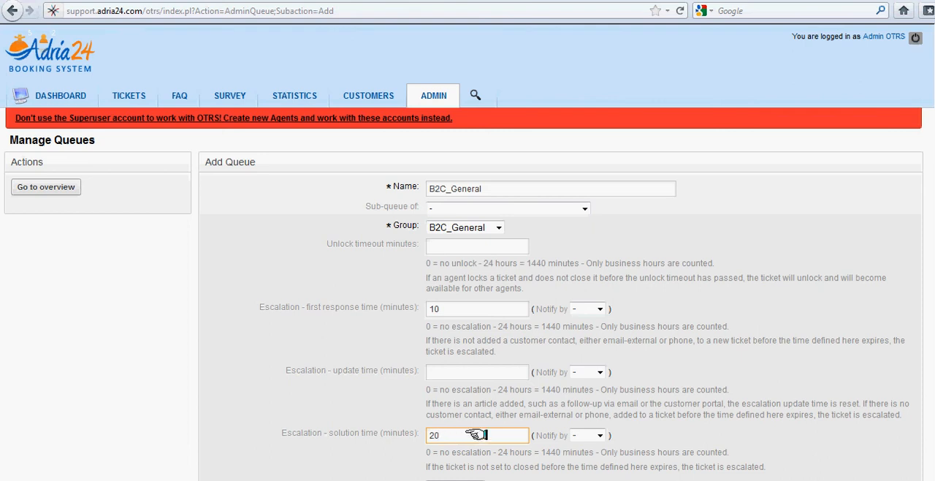
Review the Follow up Option choices and keep 'possible', leaving ticket lock after follow-up at No
{"action": "scroll", "scroll_direction": "down", "scroll_amount": 3}
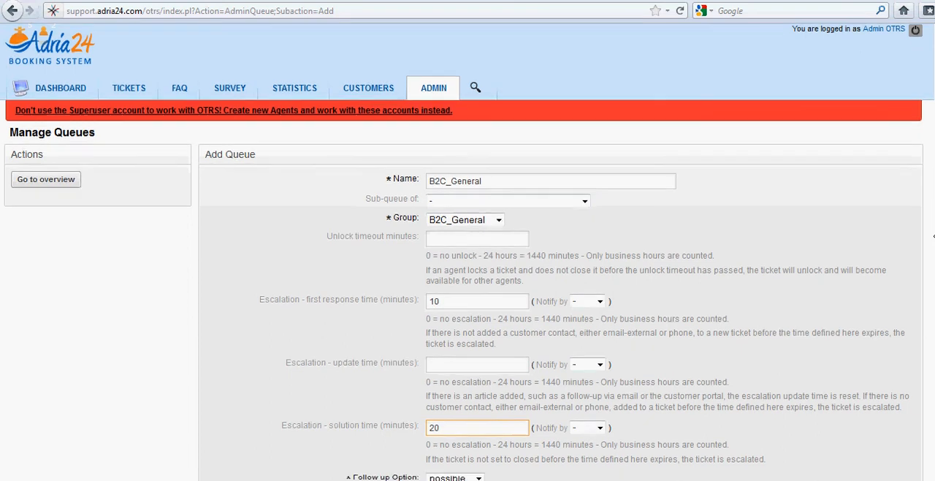
{"action": "scroll", "scroll_direction": "down", "scroll_amount": 3}
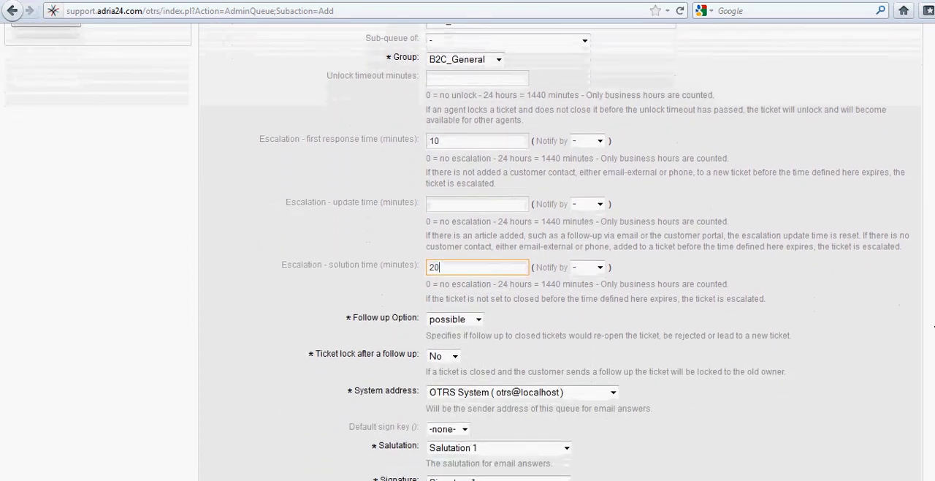
{"action": "scroll", "scroll_direction": "down", "scroll_amount": 3}
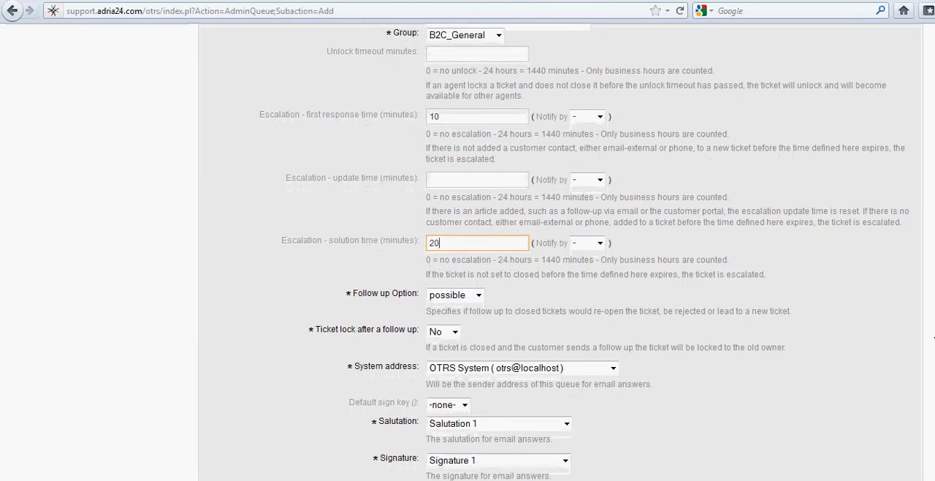
{"action": "scroll", "scroll_direction": "down", "scroll_amount": 3}
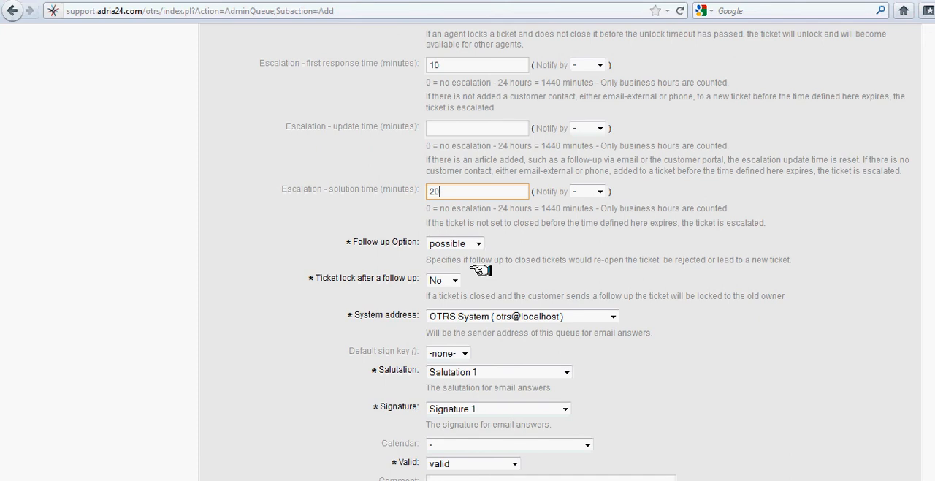
{"action": "left_click", "coordinate": [456, 242]}
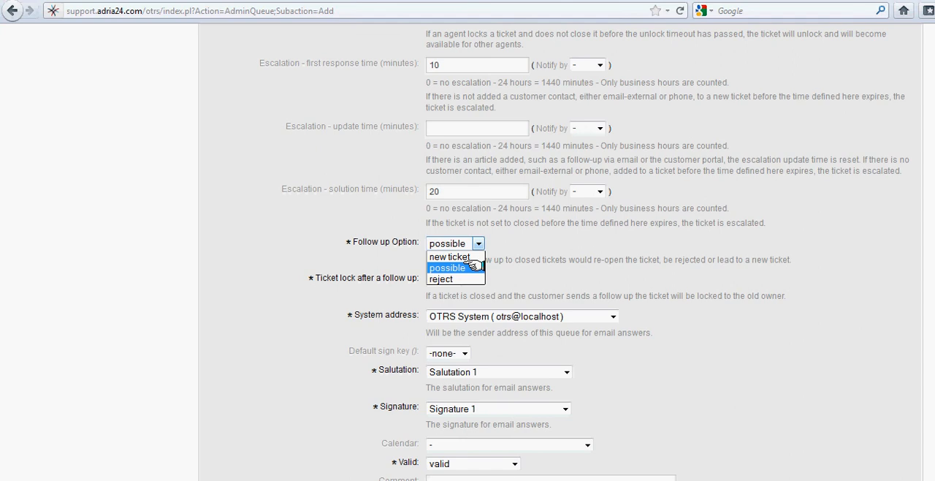
{"action": "mouse_move", "coordinate": [450, 257]}
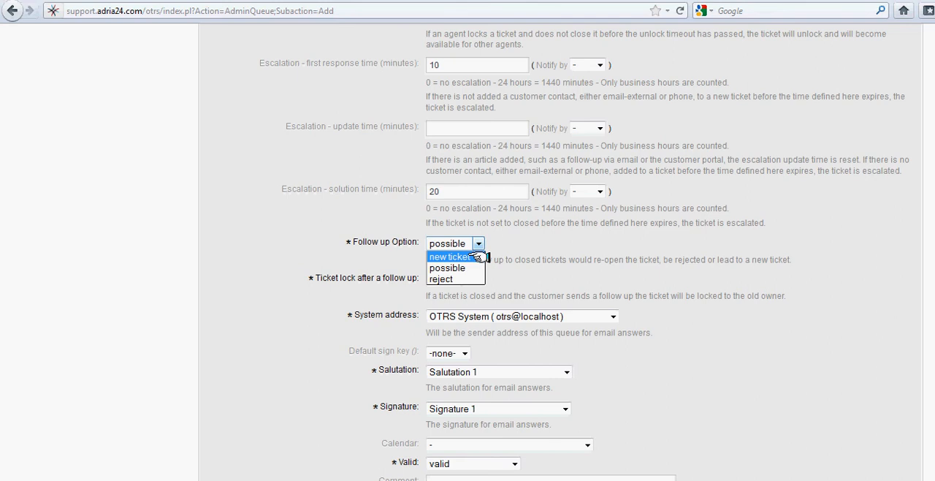
{"action": "mouse_move", "coordinate": [447, 267]}
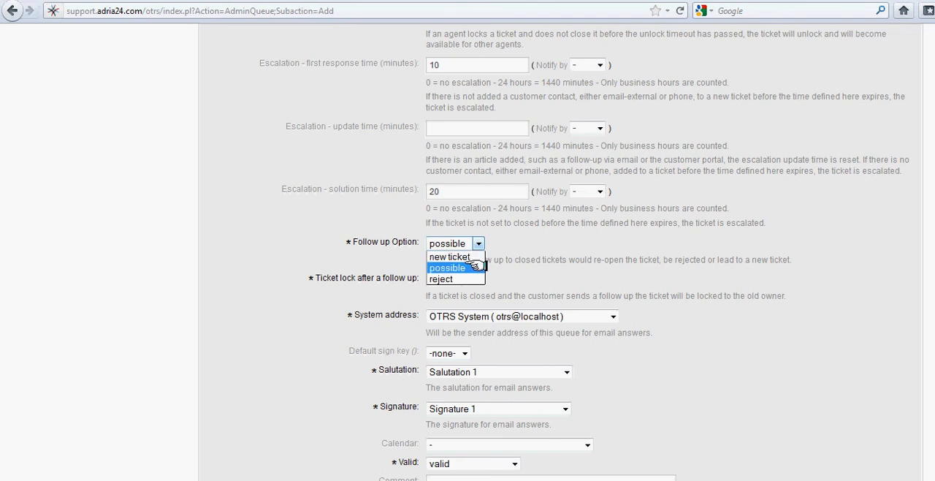
{"action": "left_click", "coordinate": [448, 267]}
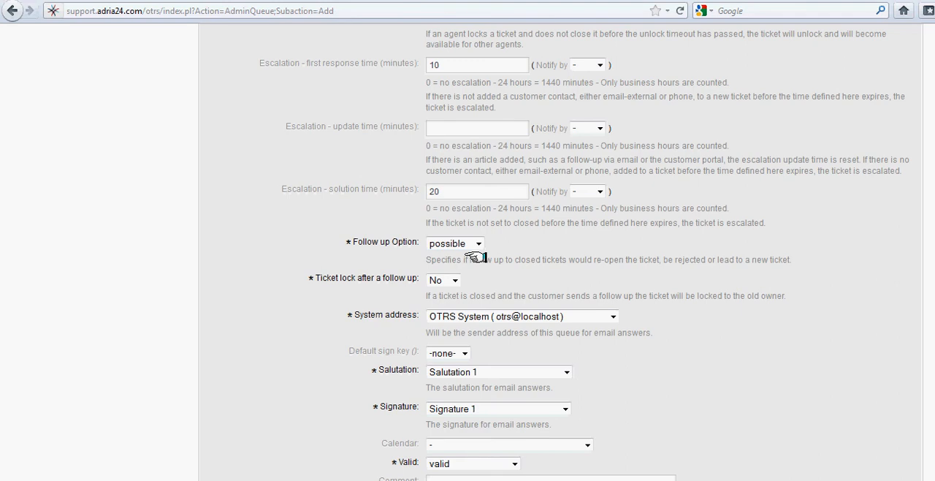
{"action": "left_click", "coordinate": [479, 243]}
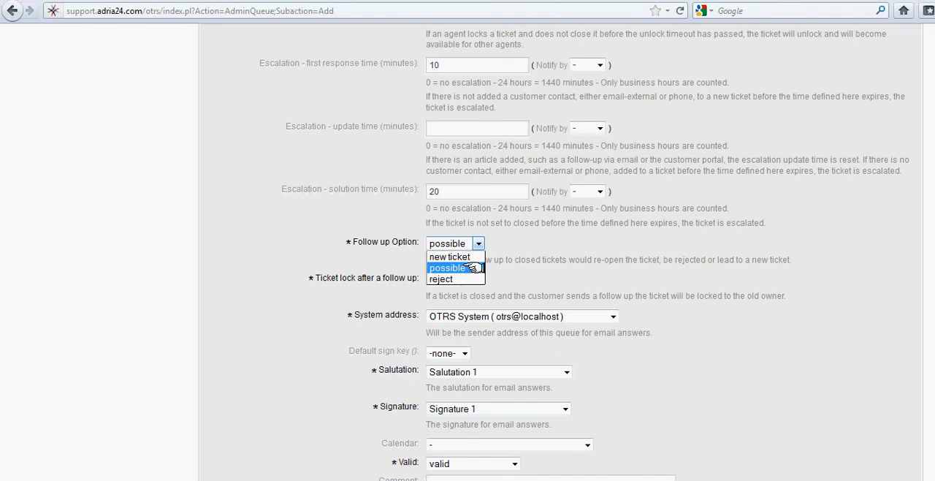
{"action": "left_click", "coordinate": [447, 267]}
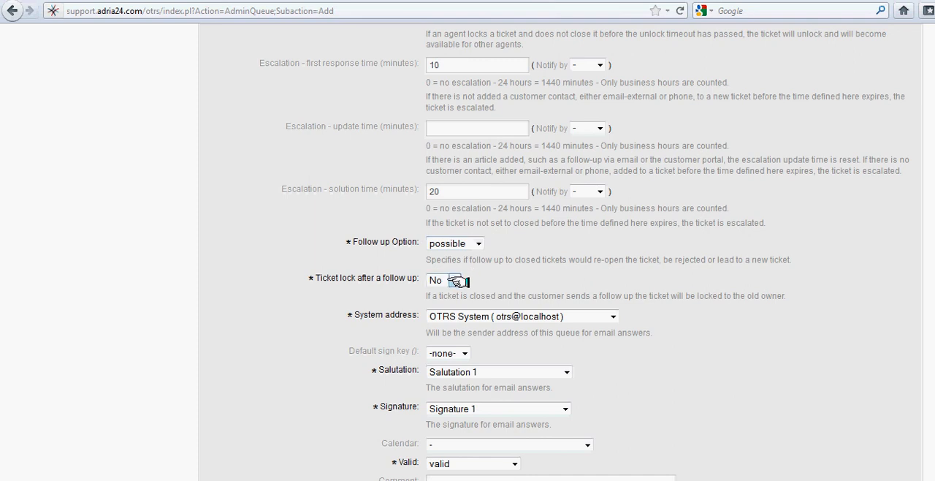
{"action": "mouse_move", "coordinate": [646, 310]}
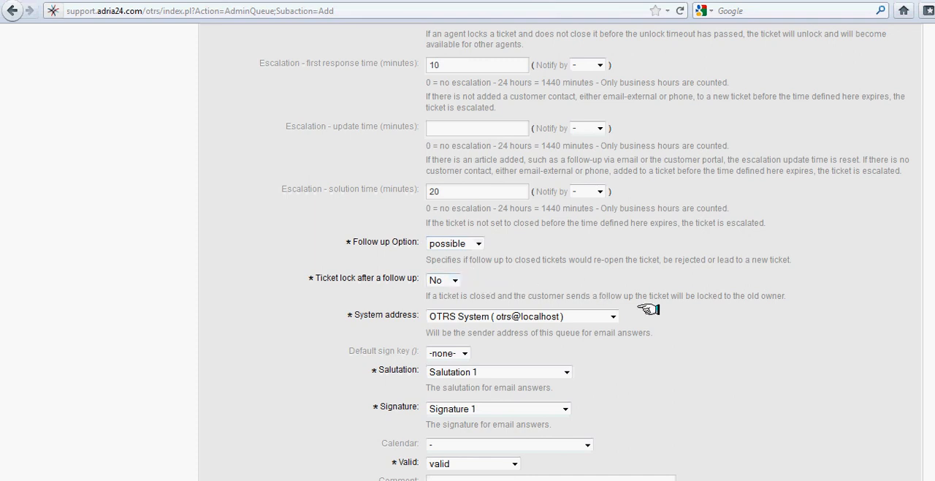
{"action": "mouse_move", "coordinate": [383, 324]}
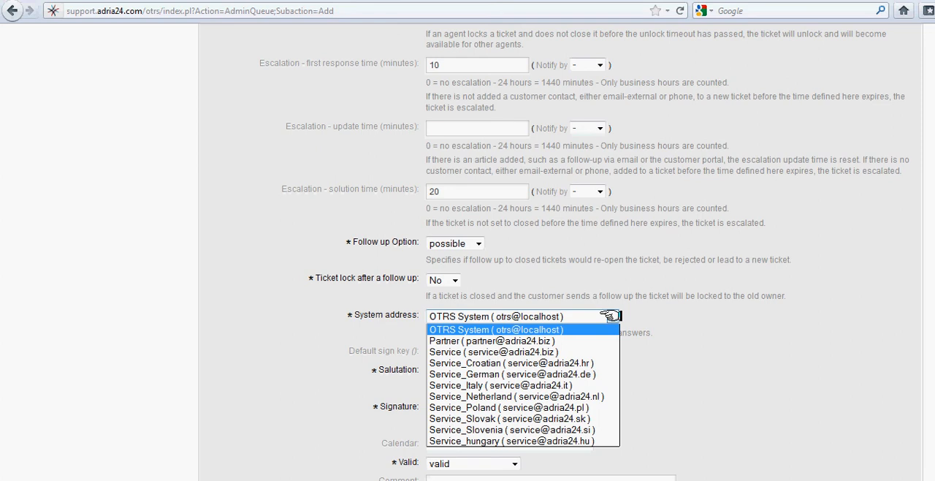
{"action": "mouse_move", "coordinate": [511, 375]}
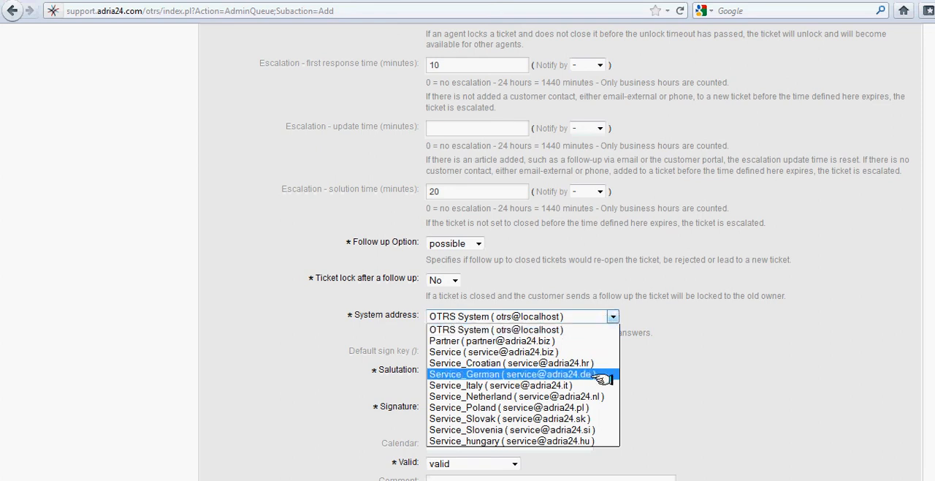
{"action": "mouse_move", "coordinate": [494, 351]}
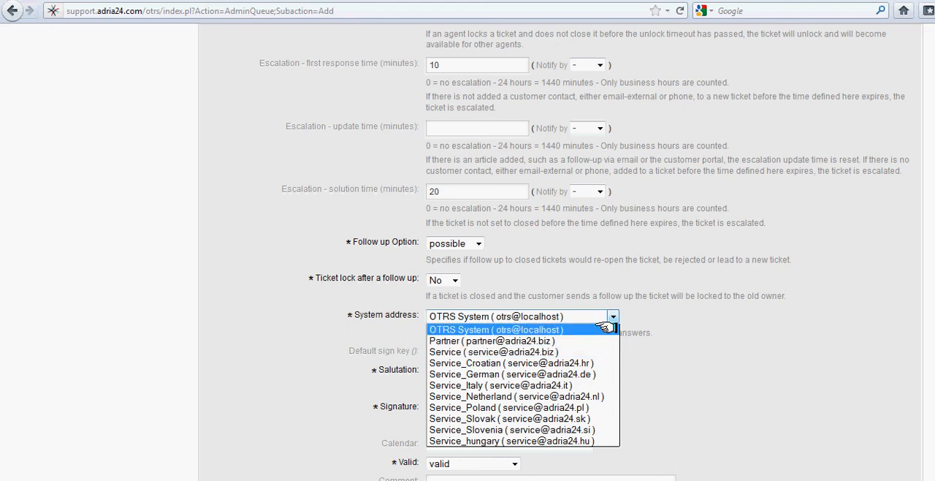
{"action": "mouse_move", "coordinate": [597, 327]}
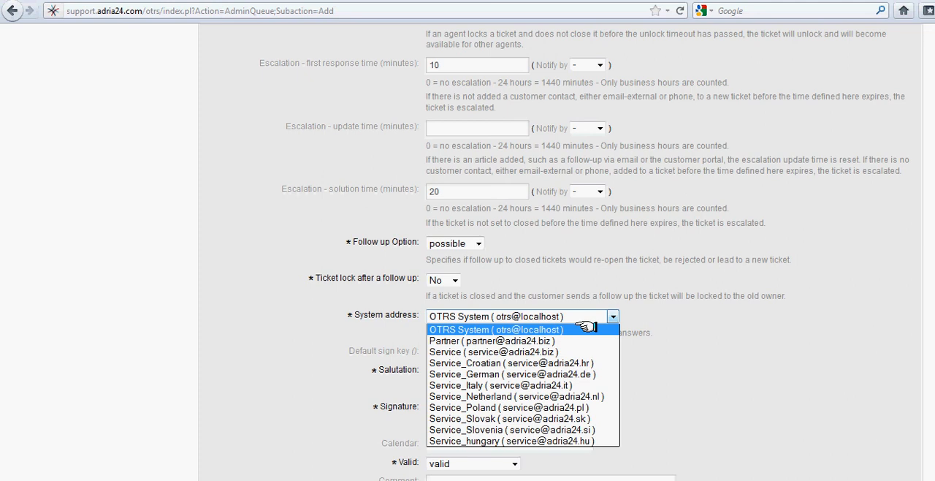
{"action": "mouse_move", "coordinate": [512, 340]}
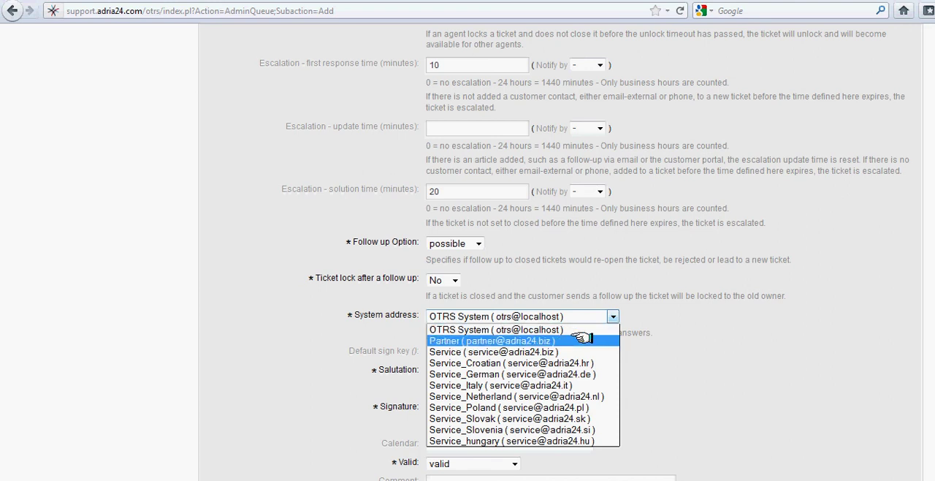
Keep OTRS System (otrs@localhost) as the queue's system address
{"action": "left_click", "coordinate": [494, 331]}
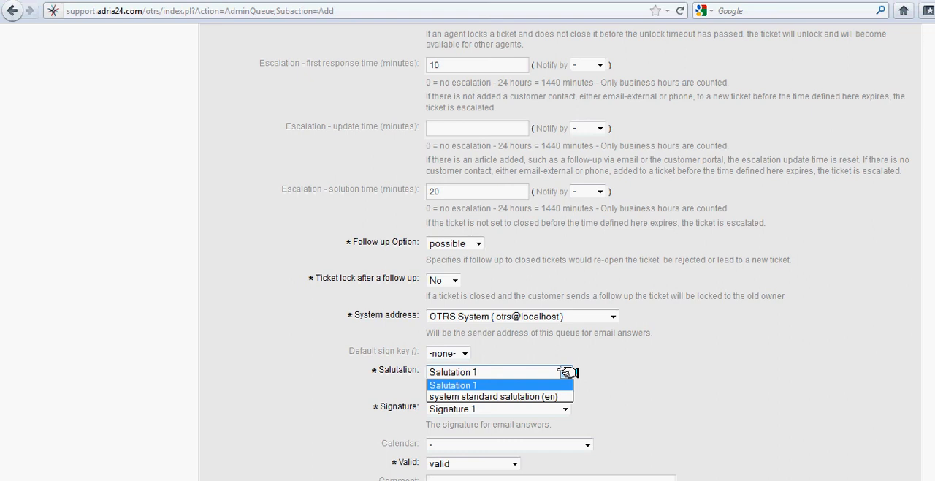
{"action": "mouse_move", "coordinate": [529, 386]}
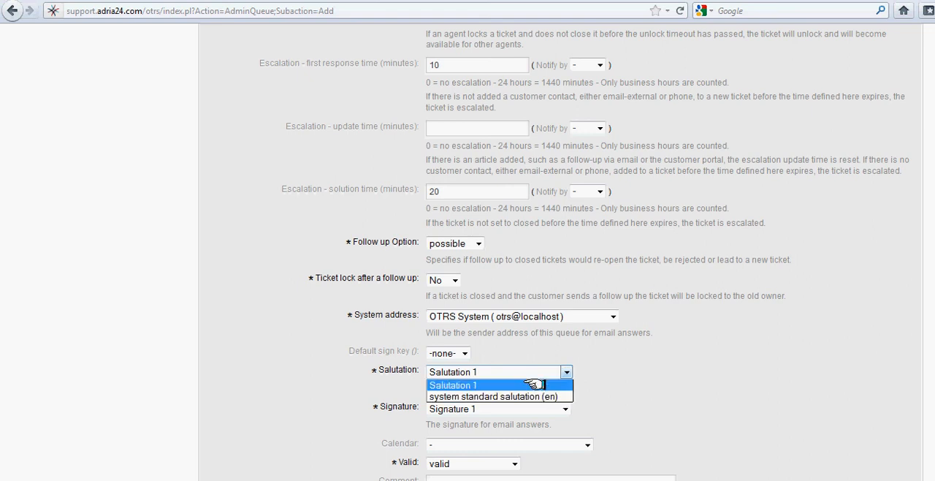
Keep Salutation 1 as the queue's salutation for email answers
{"action": "left_click", "coordinate": [453, 386]}
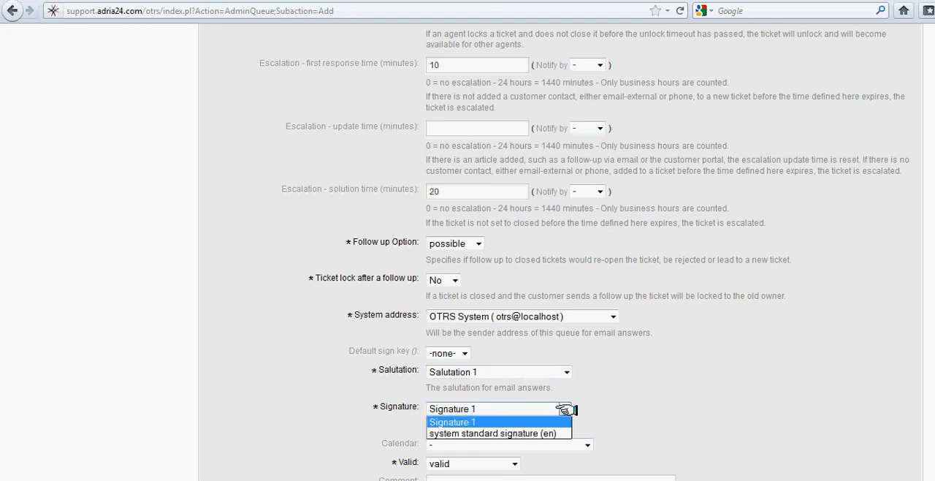
{"action": "mouse_move", "coordinate": [526, 423]}
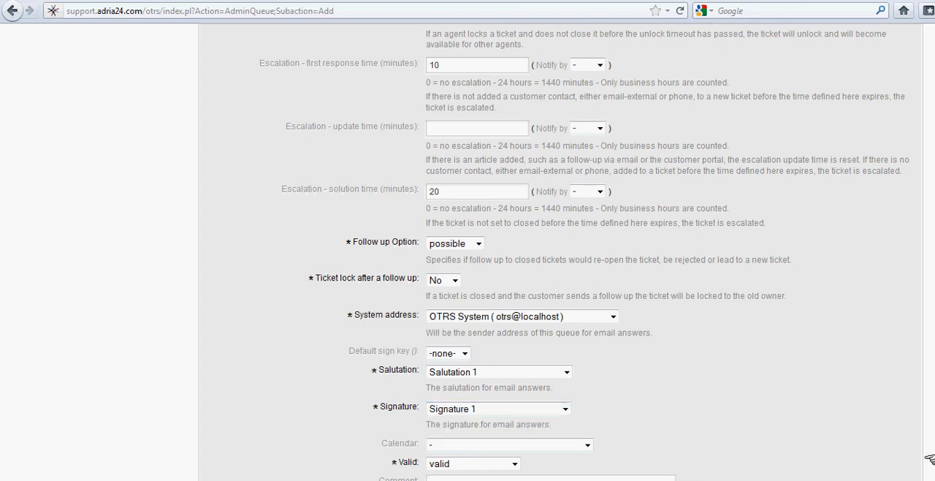
Leave the calendar at '-' and Valid as valid, then submit the new B2C_General queue
{"action": "scroll", "scroll_direction": "down", "scroll_amount": 3}
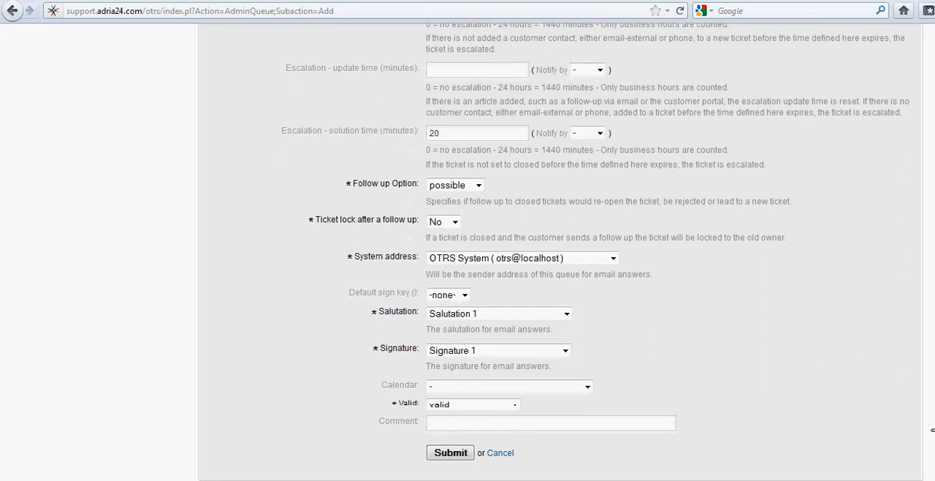
{"action": "scroll", "scroll_direction": "down", "scroll_amount": 3}
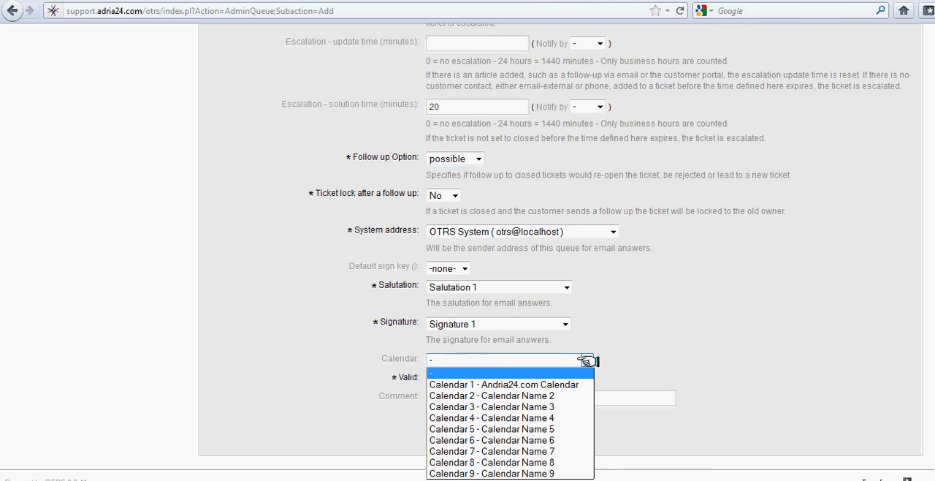
{"action": "mouse_move", "coordinate": [502, 383]}
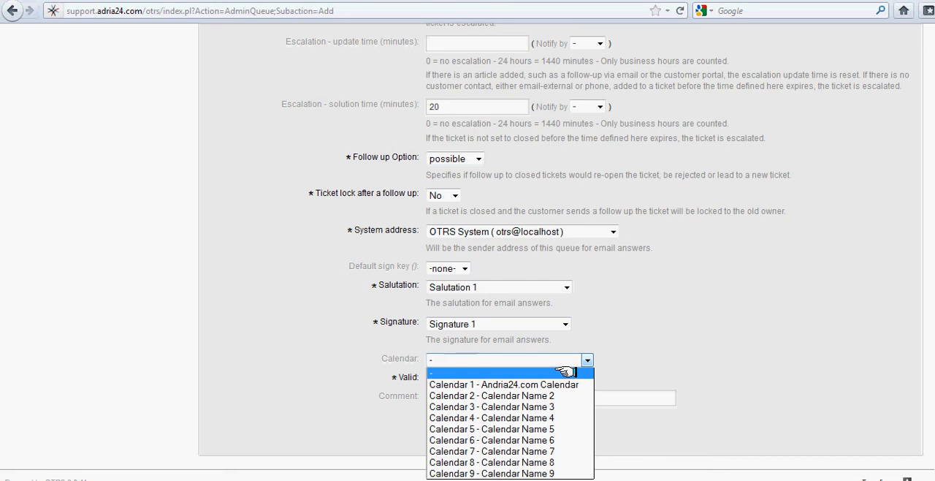
{"action": "left_click", "coordinate": [508, 372]}
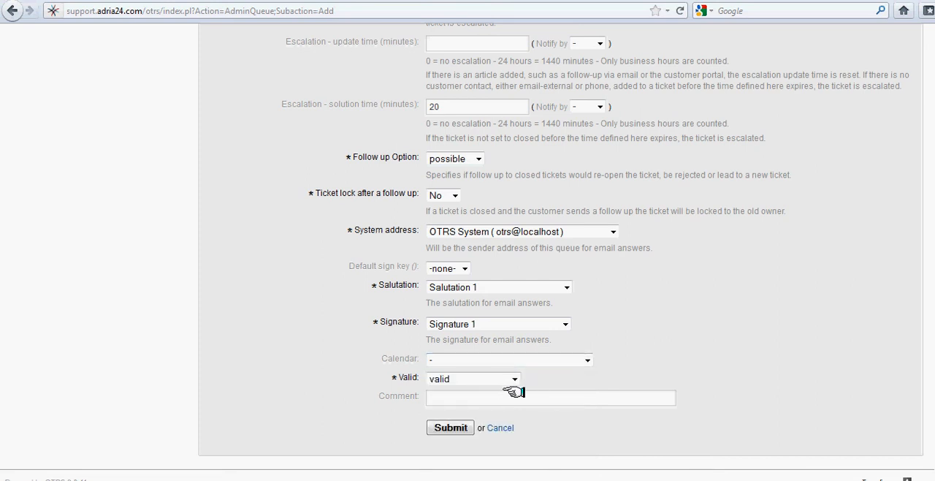
{"action": "mouse_move", "coordinate": [504, 459]}
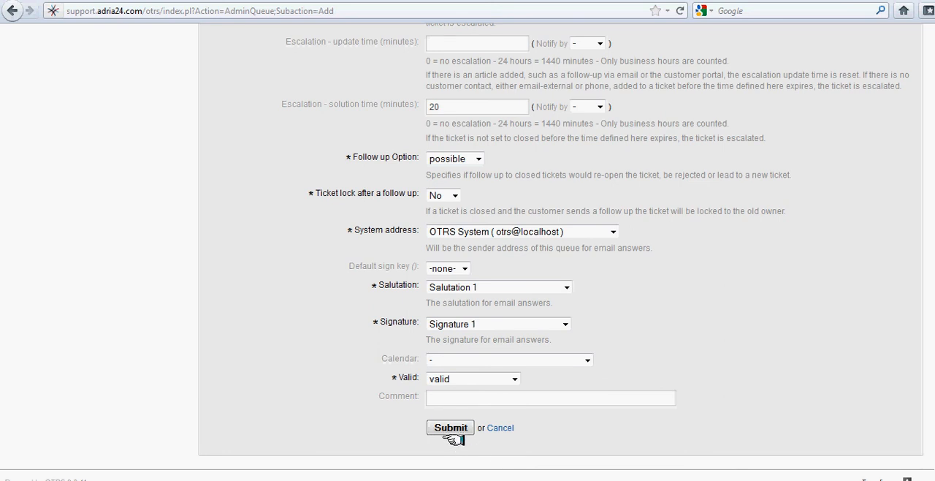
{"action": "left_click", "coordinate": [450, 427]}
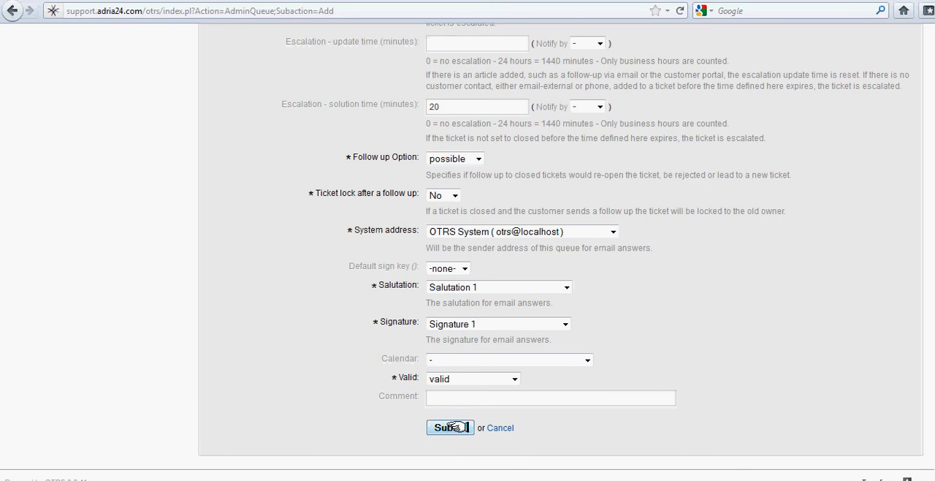